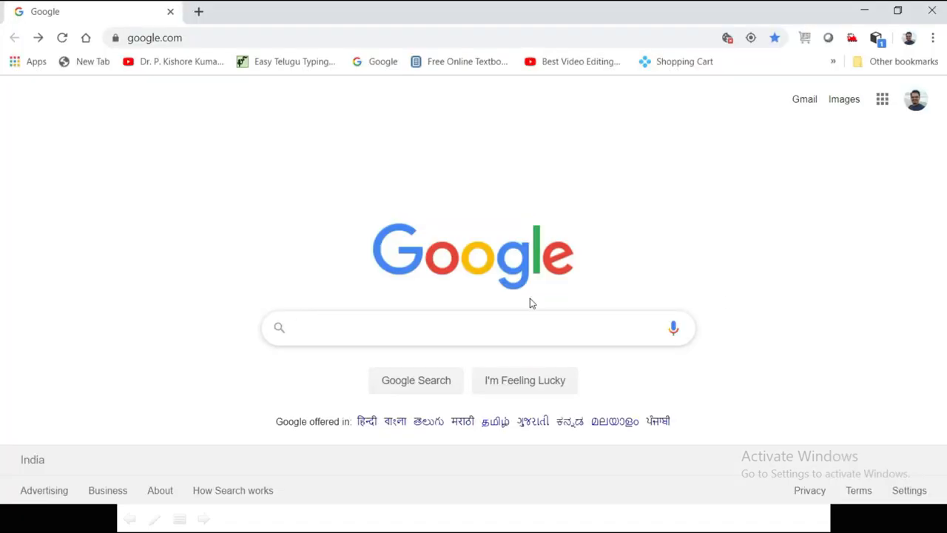
- Search Google for 'miktex softonic' and follow the MiKTeX - Download - Softonic result
{"action": "type", "text": "miktex"}
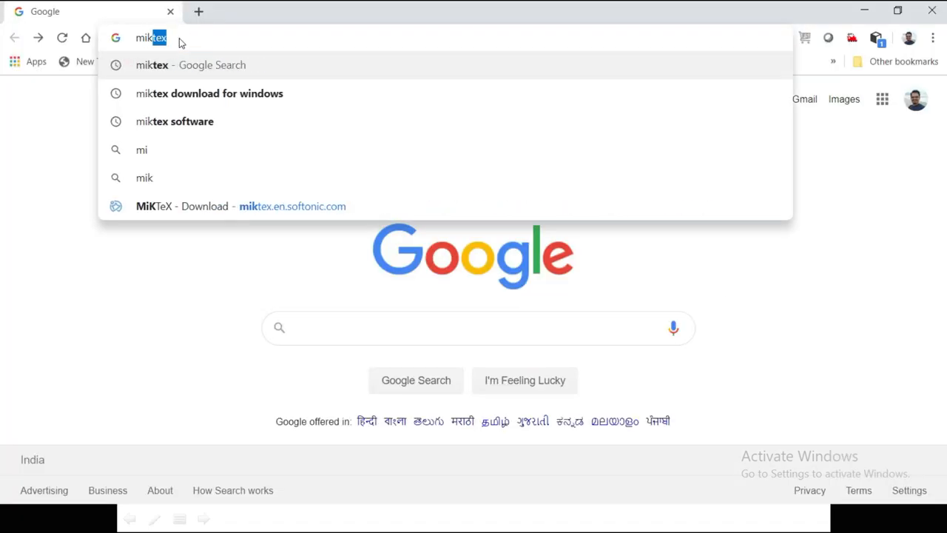
{"action": "left_click", "coordinate": [174, 121]}
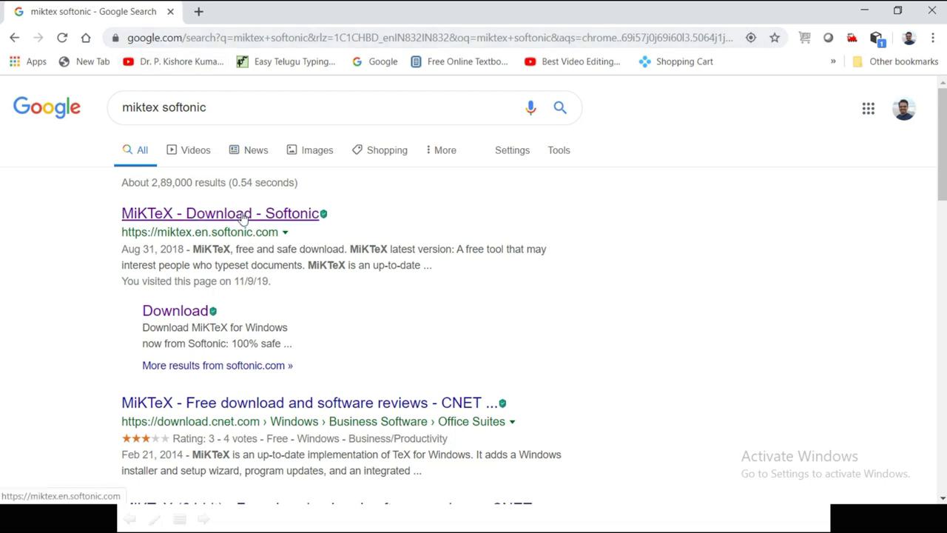
{"action": "left_click", "coordinate": [220, 213]}
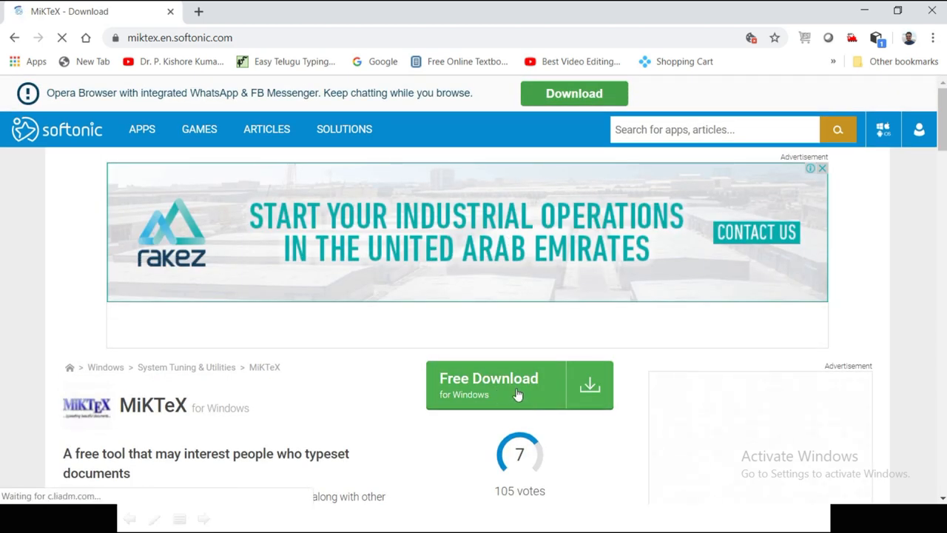
- Start the basic-miktex-2.9 installer downloading from Softonic, skipping the antivirus offer, and get a blank tab ready
{"action": "left_click", "coordinate": [518, 385]}
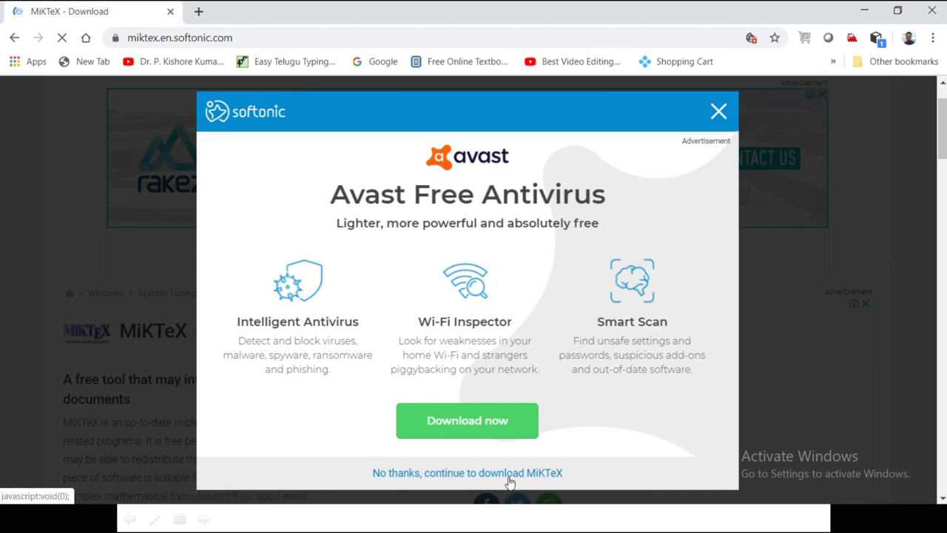
{"action": "left_click", "coordinate": [468, 474]}
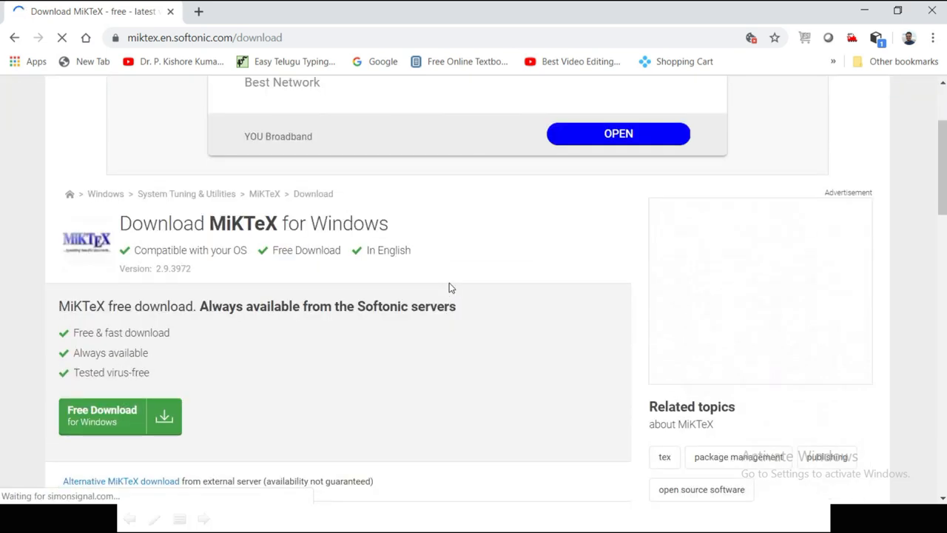
{"action": "scroll", "scroll_direction": "down", "scroll_amount": 3}
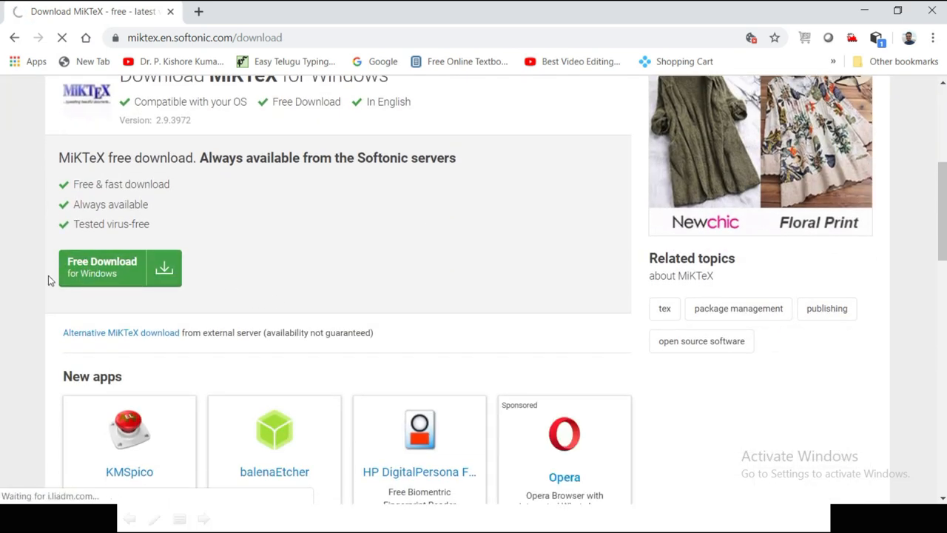
{"action": "left_click", "coordinate": [101, 268]}
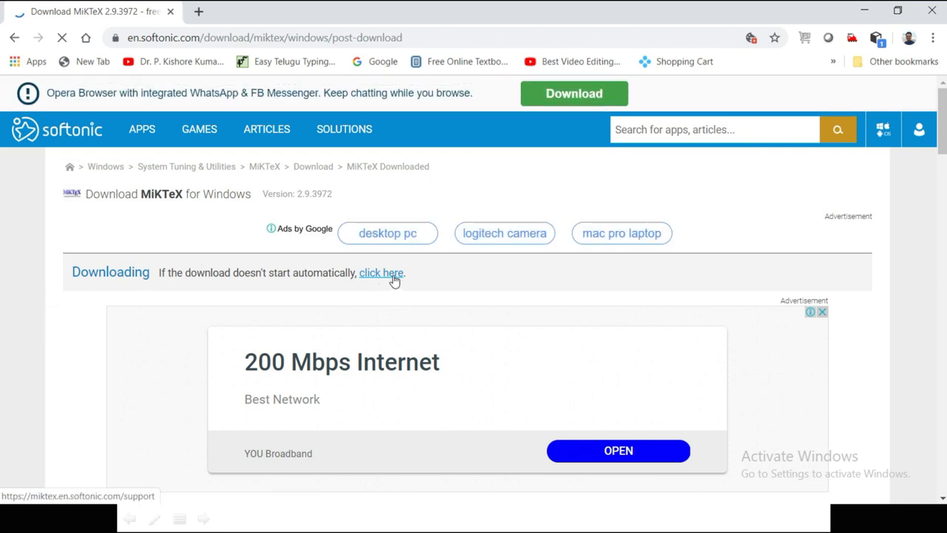
{"action": "left_click", "coordinate": [382, 272]}
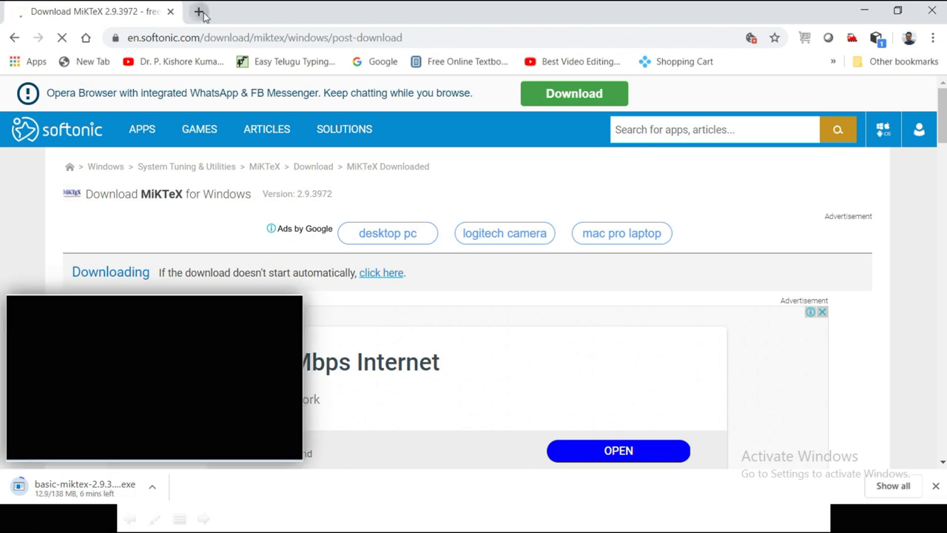
{"action": "left_click", "coordinate": [199, 12]}
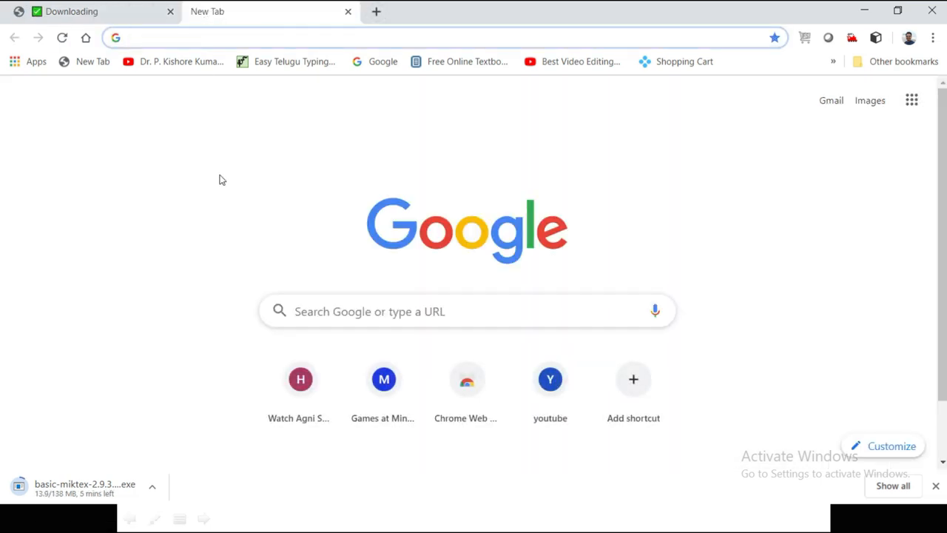
- Search for 'tex studio', reach texstudio.org and download the TeXstudio 2.12.16 Windows installer
{"action": "type", "text": "tex studio"}
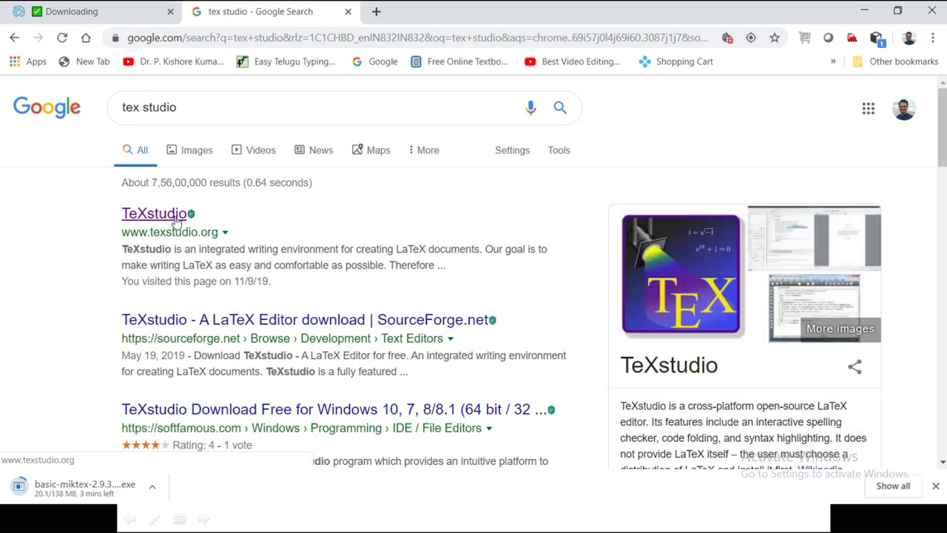
{"action": "left_click", "coordinate": [154, 213]}
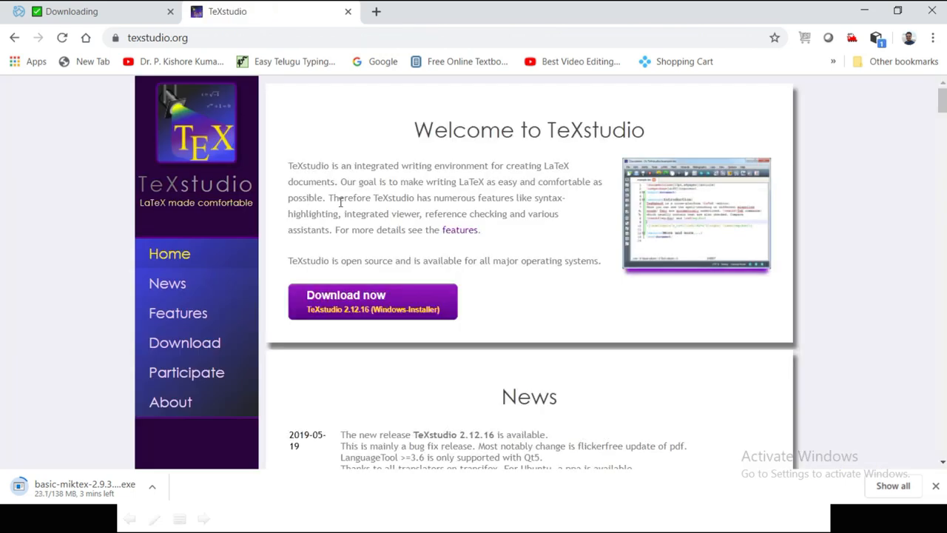
{"action": "mouse_move", "coordinate": [555, 210]}
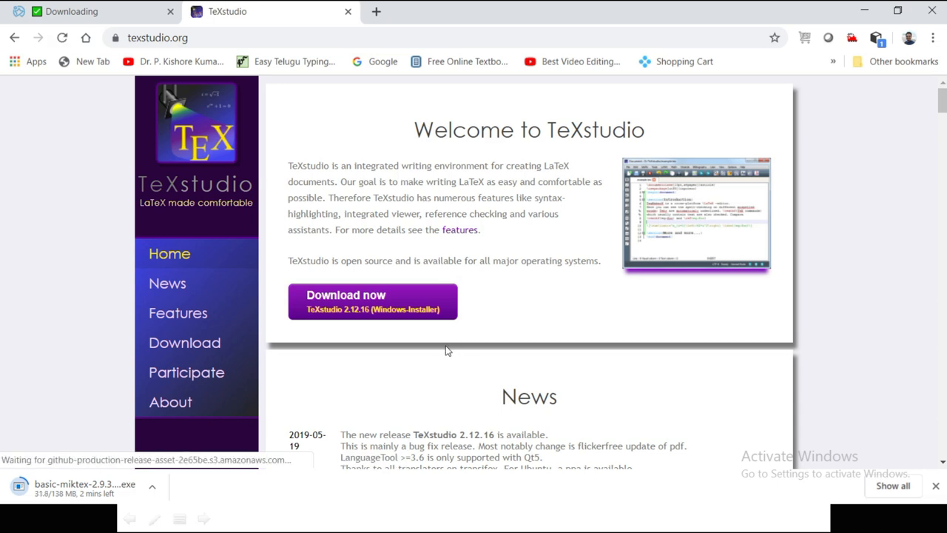
{"action": "left_click", "coordinate": [373, 302]}
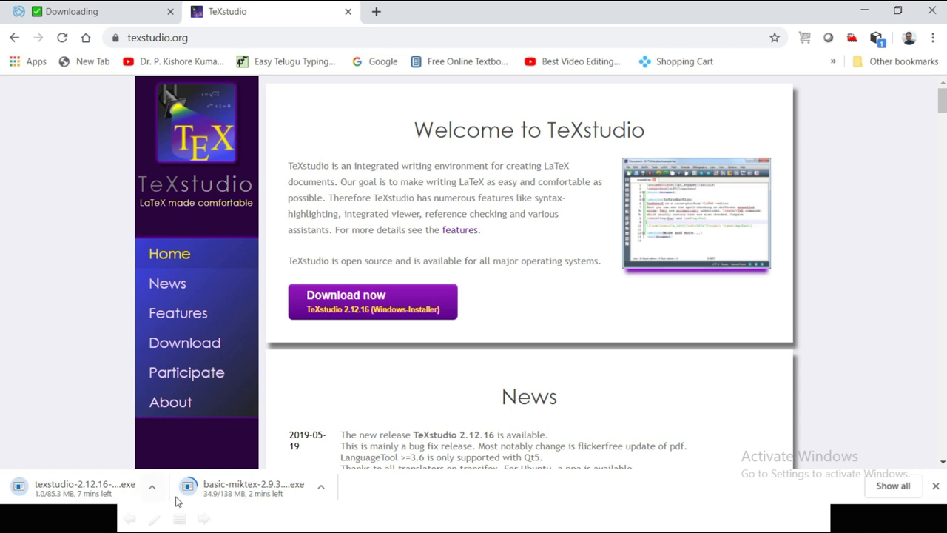
{"action": "mouse_move", "coordinate": [204, 491]}
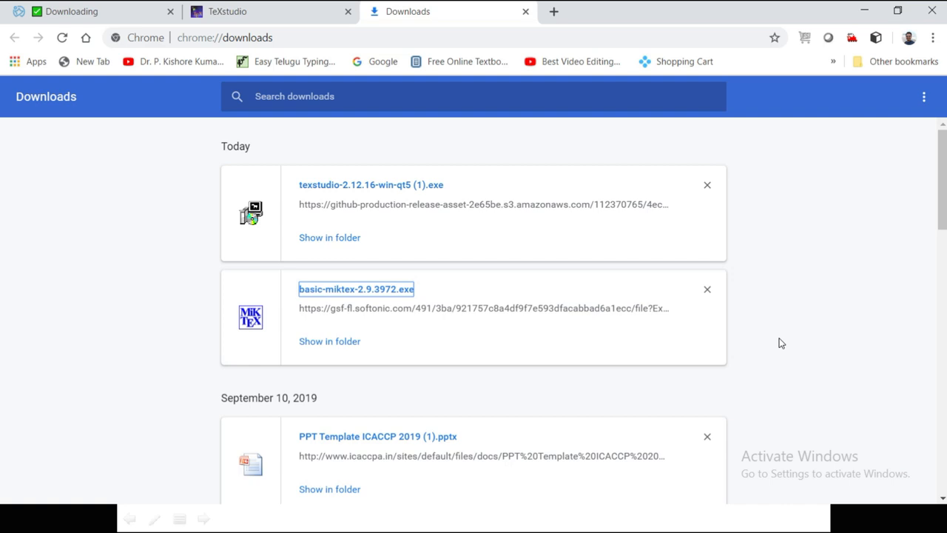
{"action": "mouse_move", "coordinate": [362, 289]}
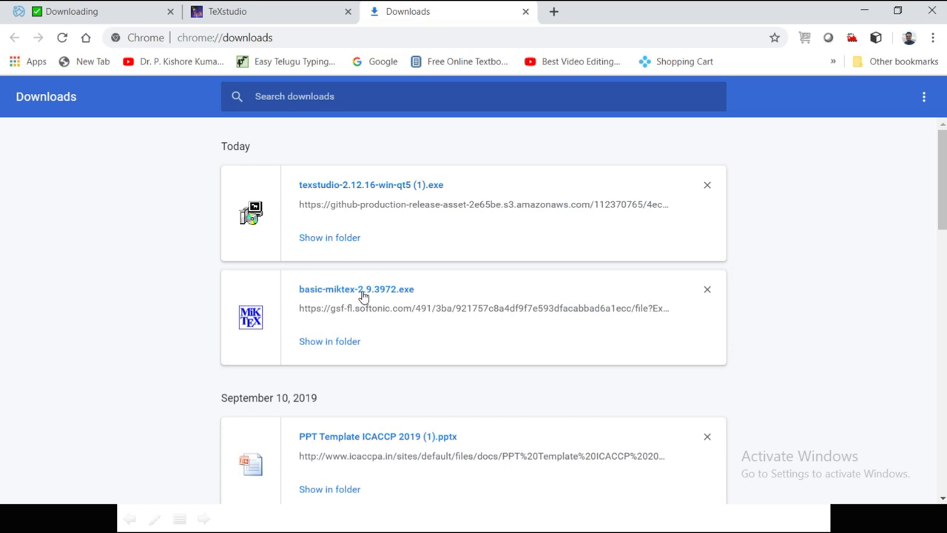
- Run basic-miktex-2.9.3972.exe from Chrome's downloads list
{"action": "double_click", "coordinate": [376, 289]}
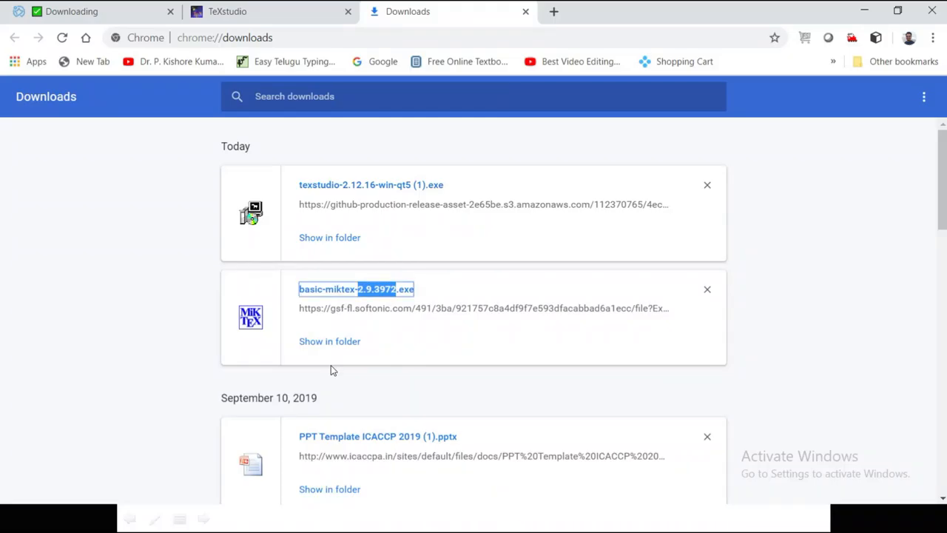
{"action": "mouse_move", "coordinate": [131, 333]}
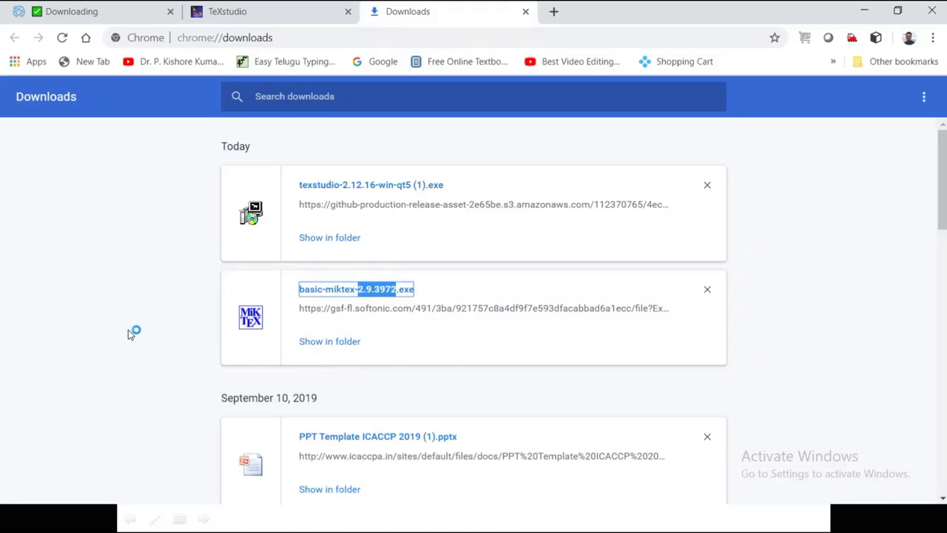
{"action": "mouse_move", "coordinate": [876, 456]}
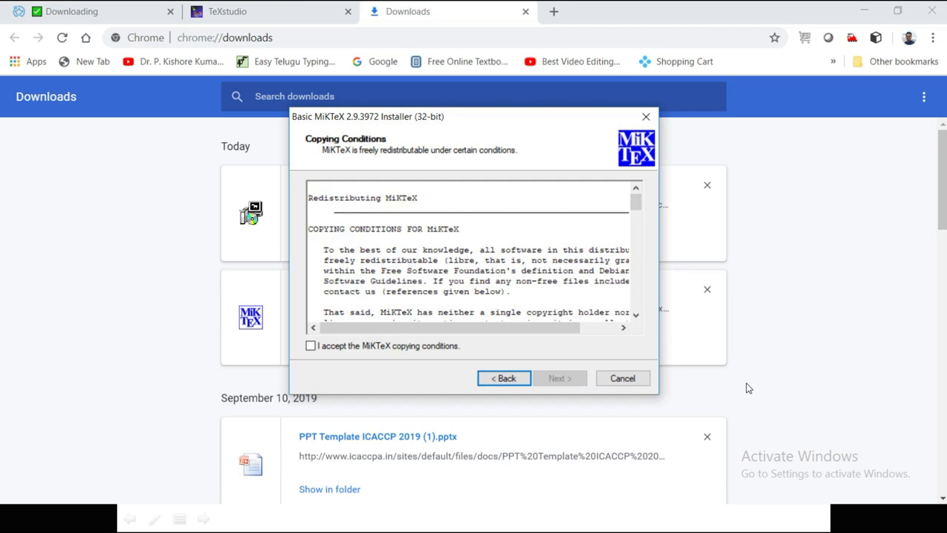
- Accept the copying conditions, install for all users with the default folder and settings, and close the completed wizard
{"action": "left_click", "coordinate": [310, 347]}
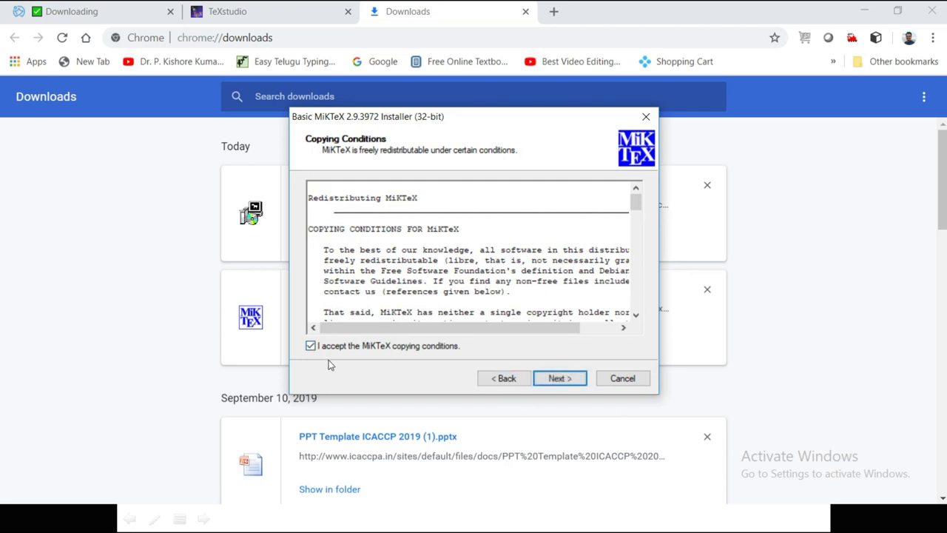
{"action": "left_click", "coordinate": [560, 379]}
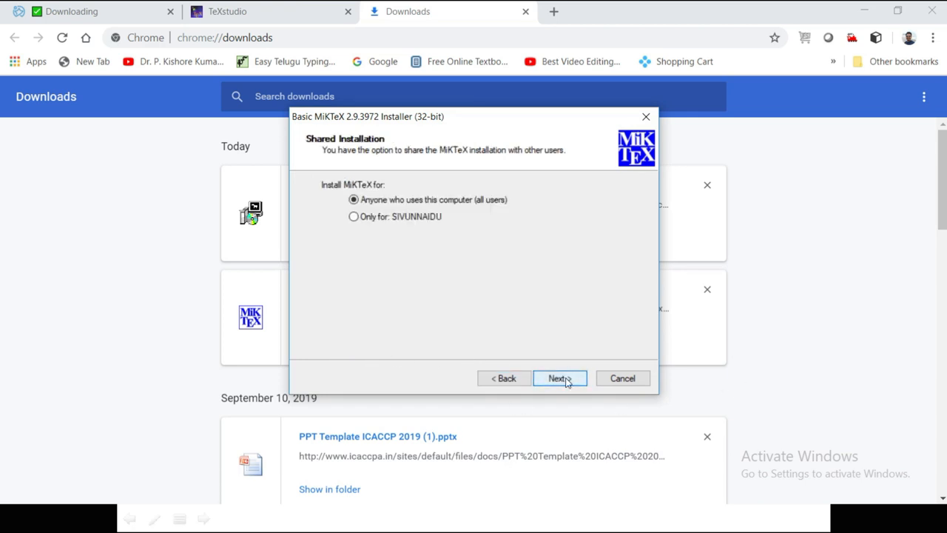
{"action": "left_click", "coordinate": [560, 379]}
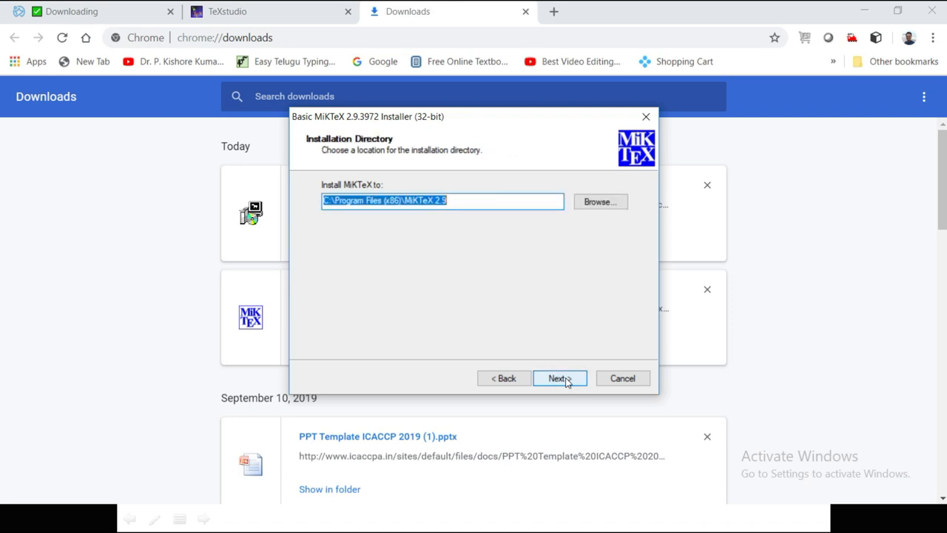
{"action": "left_click", "coordinate": [559, 379]}
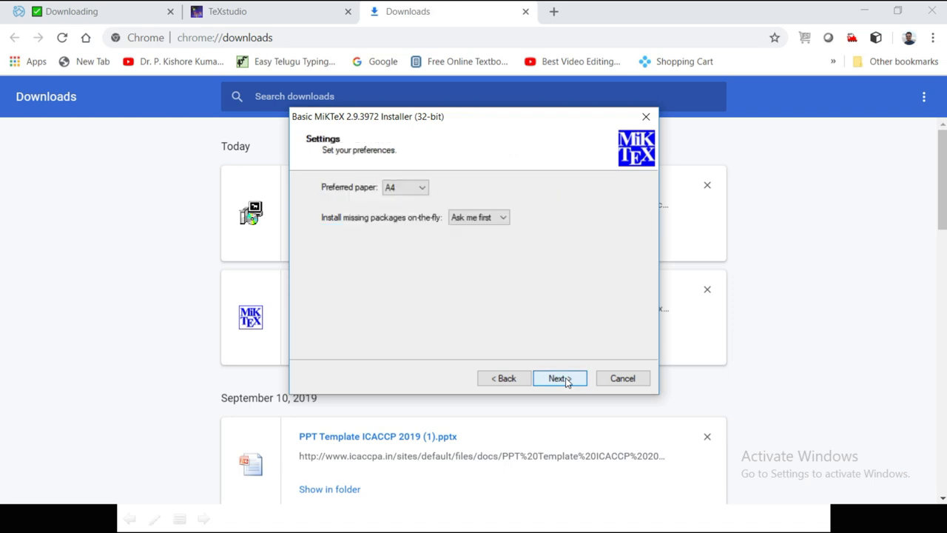
{"action": "left_click", "coordinate": [559, 379]}
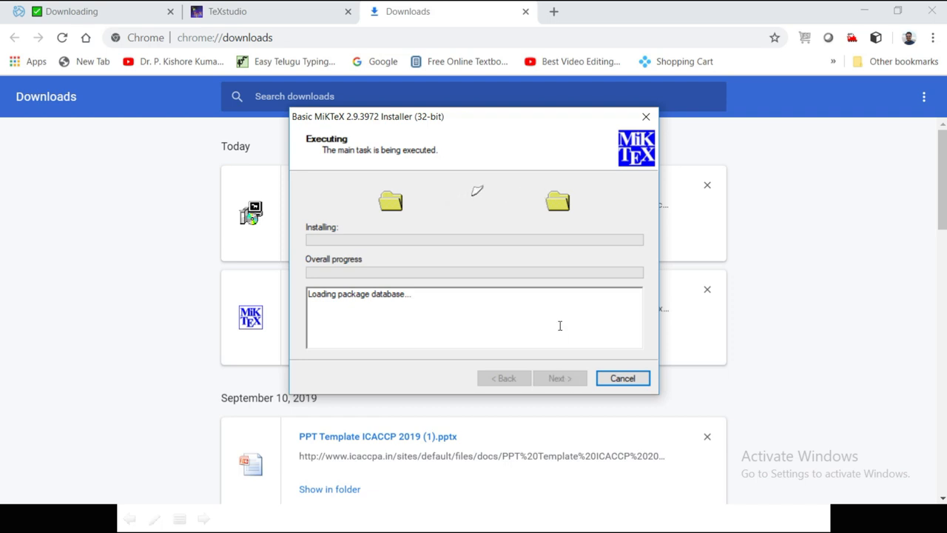
{"action": "mouse_move", "coordinate": [488, 191]}
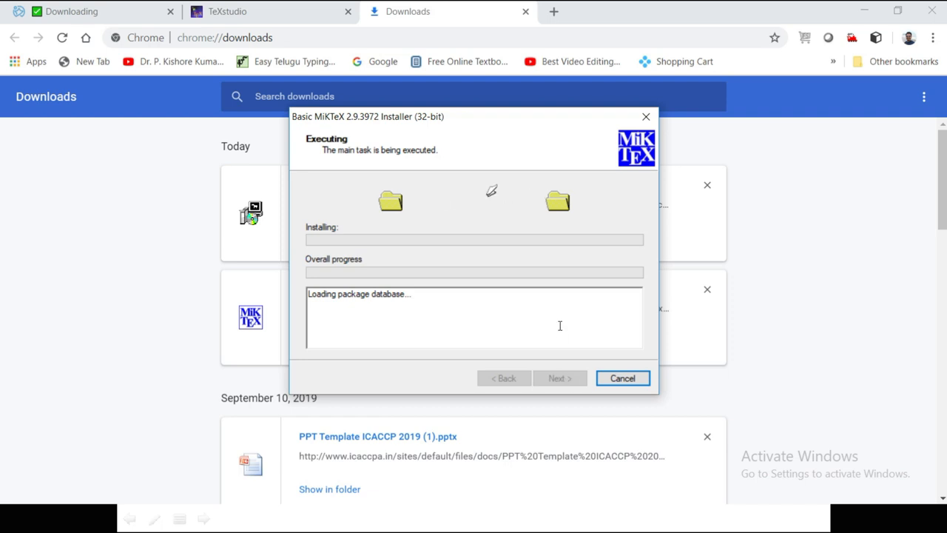
{"action": "mouse_move", "coordinate": [857, 467]}
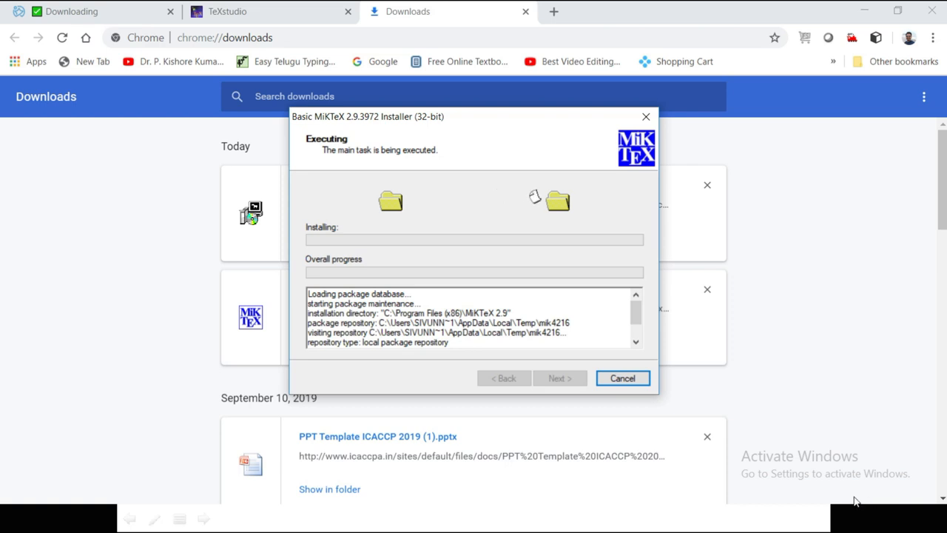
{"action": "mouse_move", "coordinate": [805, 382]}
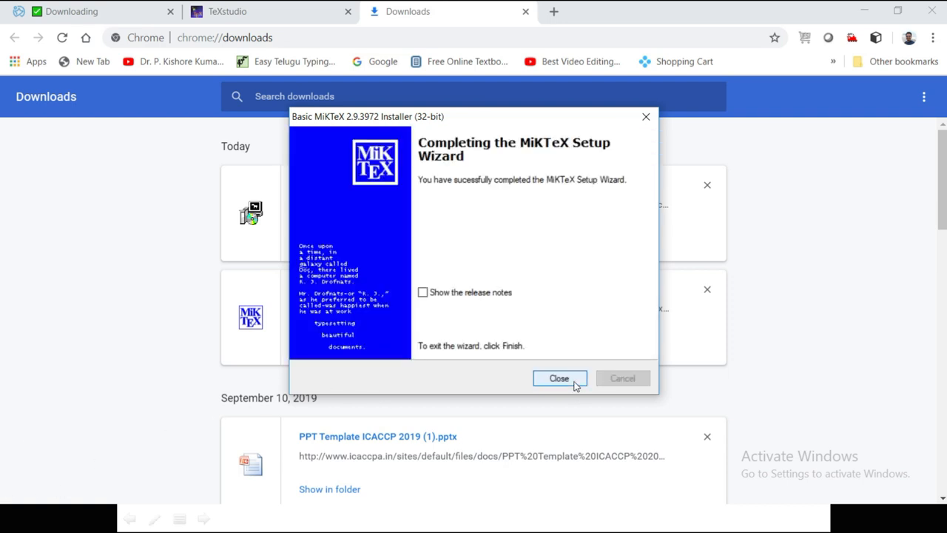
{"action": "left_click", "coordinate": [559, 379]}
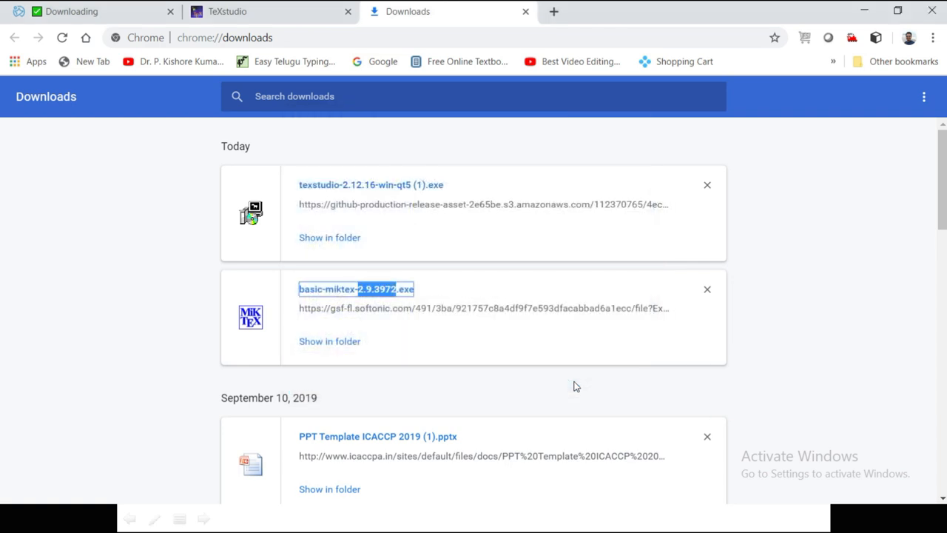
{"action": "mouse_move", "coordinate": [496, 382]}
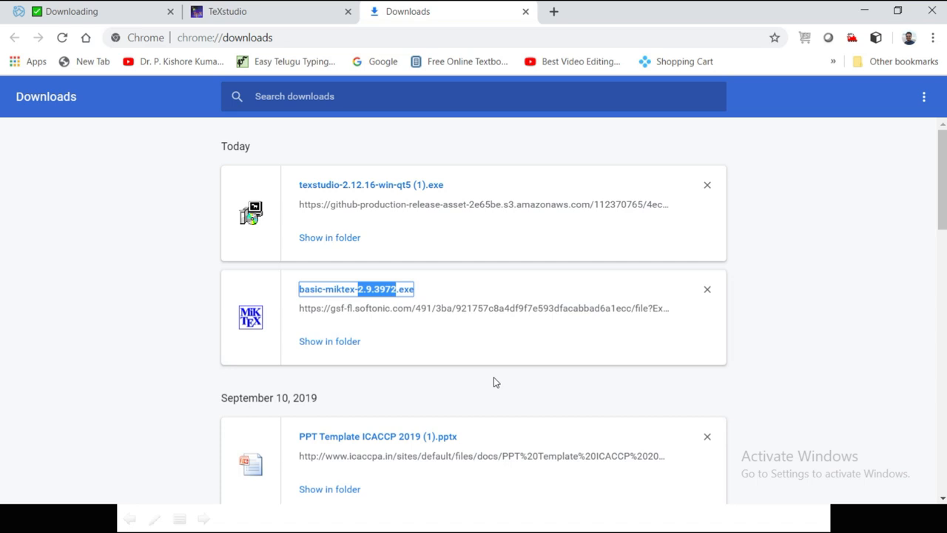
{"action": "mouse_move", "coordinate": [373, 192]}
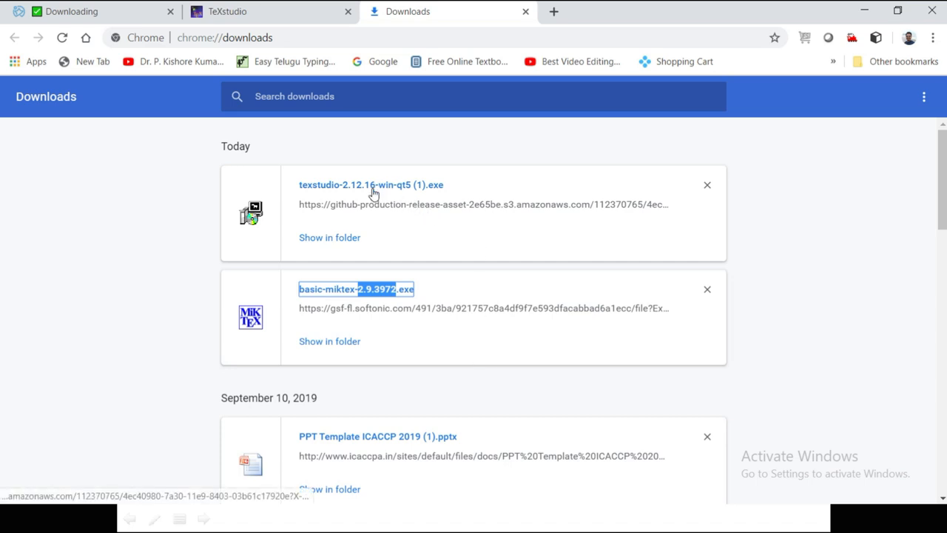
{"action": "mouse_move", "coordinate": [422, 210]}
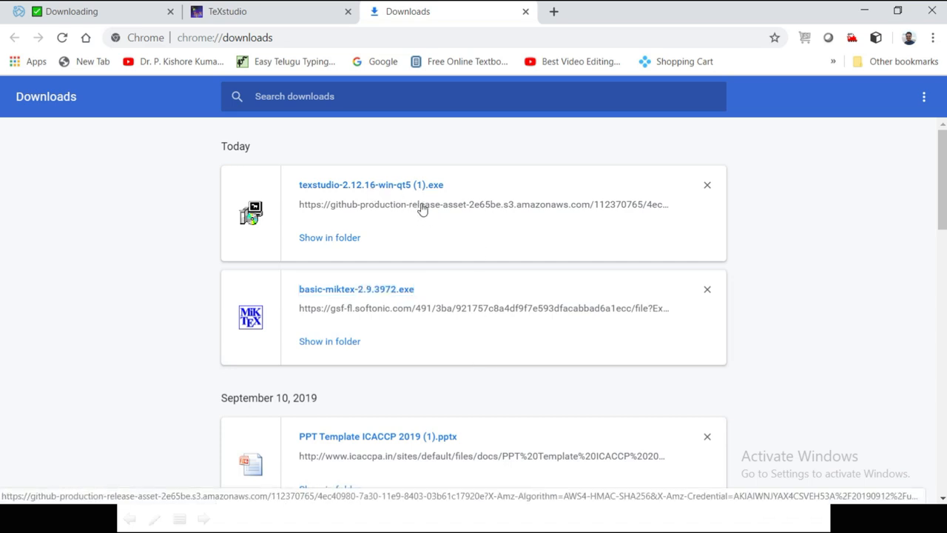
- Run texstudio-2.12.16-win-qt5 (1).exe from Chrome's downloads list
{"action": "double_click", "coordinate": [401, 185]}
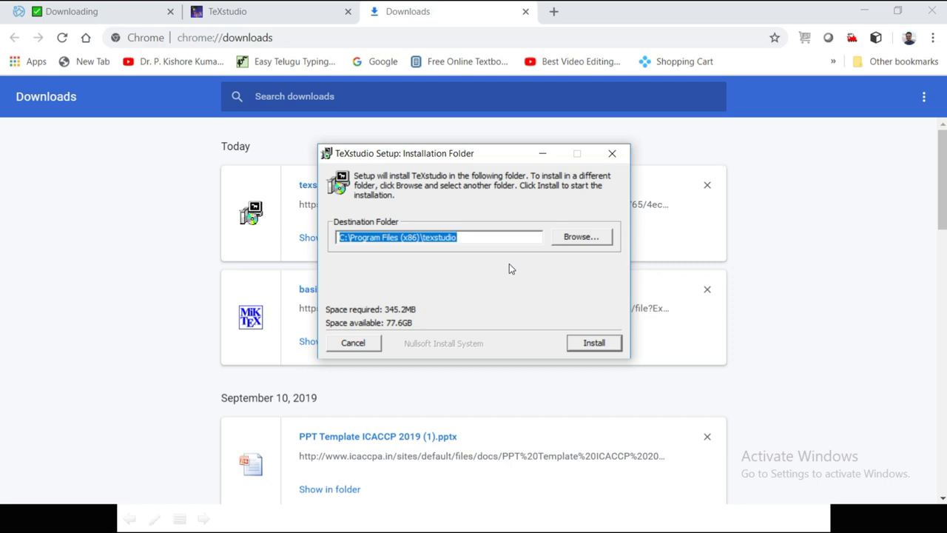
- Install TeXstudio into the default Program Files folder and close the completed setup window
{"action": "left_click", "coordinate": [593, 342]}
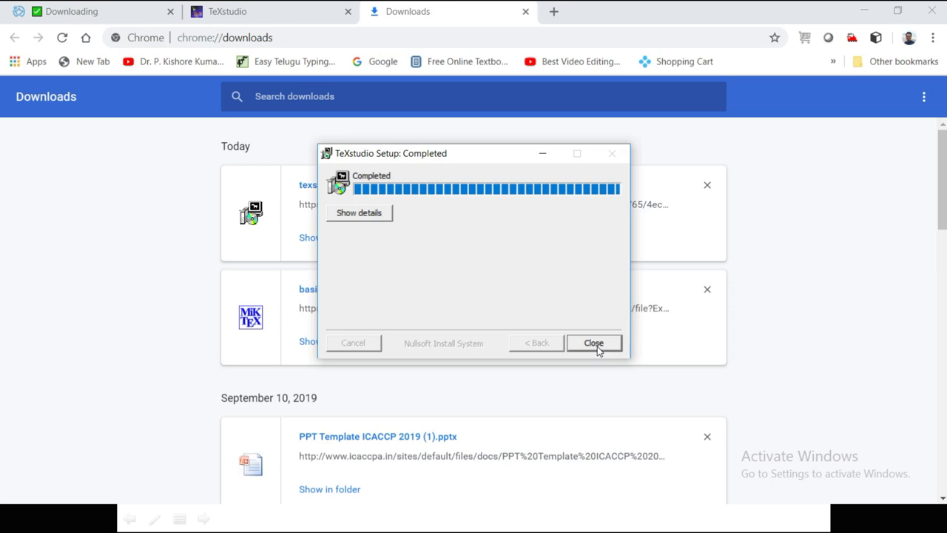
{"action": "left_click", "coordinate": [594, 341]}
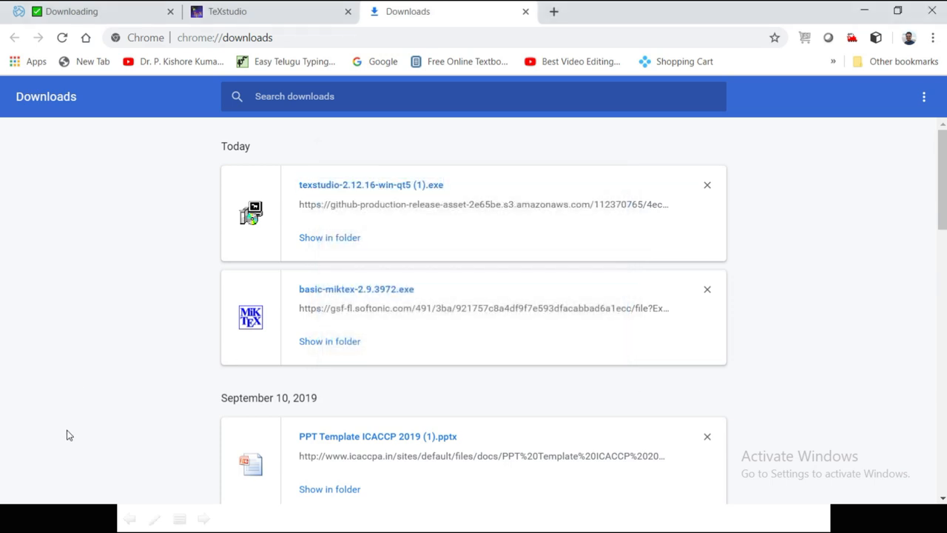
{"action": "mouse_move", "coordinate": [787, 92]}
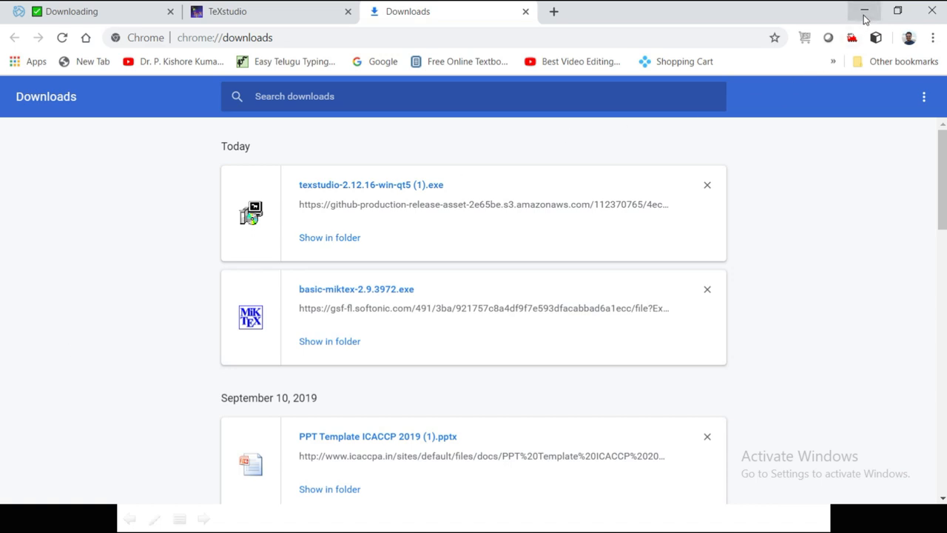
{"action": "mouse_move", "coordinate": [864, 15]}
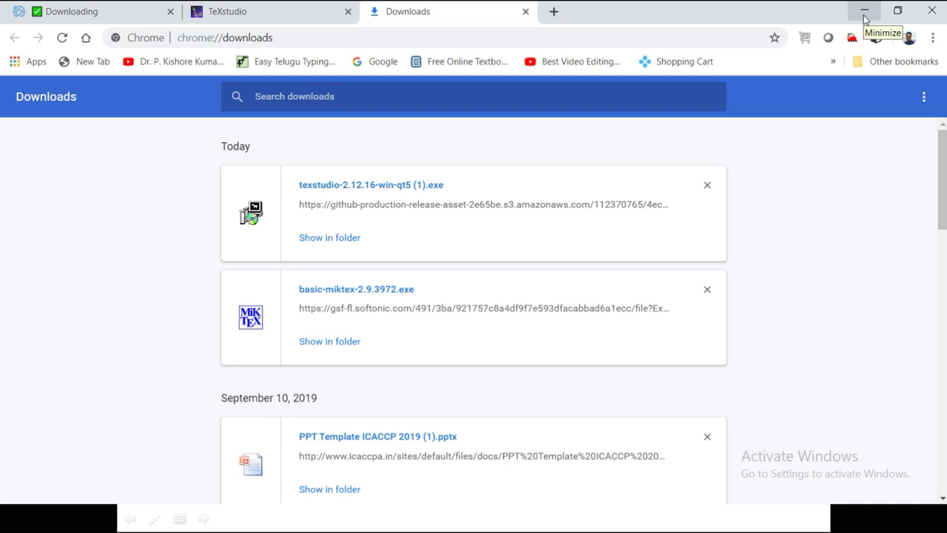
{"action": "mouse_move", "coordinate": [865, 12]}
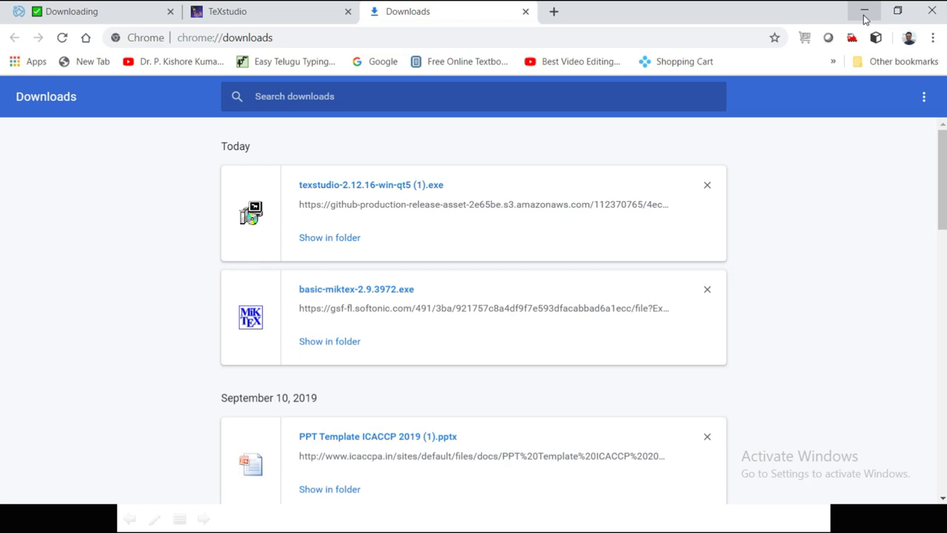
{"action": "mouse_move", "coordinate": [95, 294]}
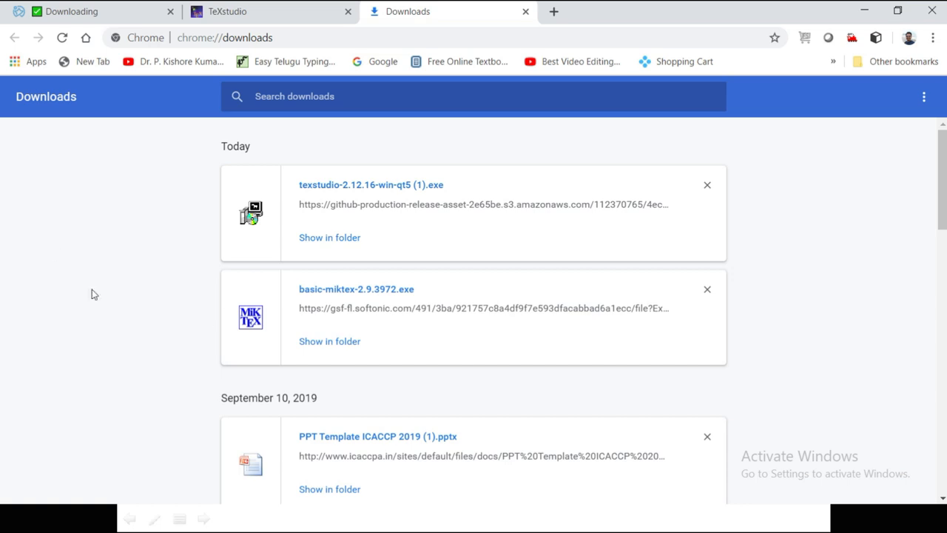
{"action": "mouse_move", "coordinate": [829, 404]}
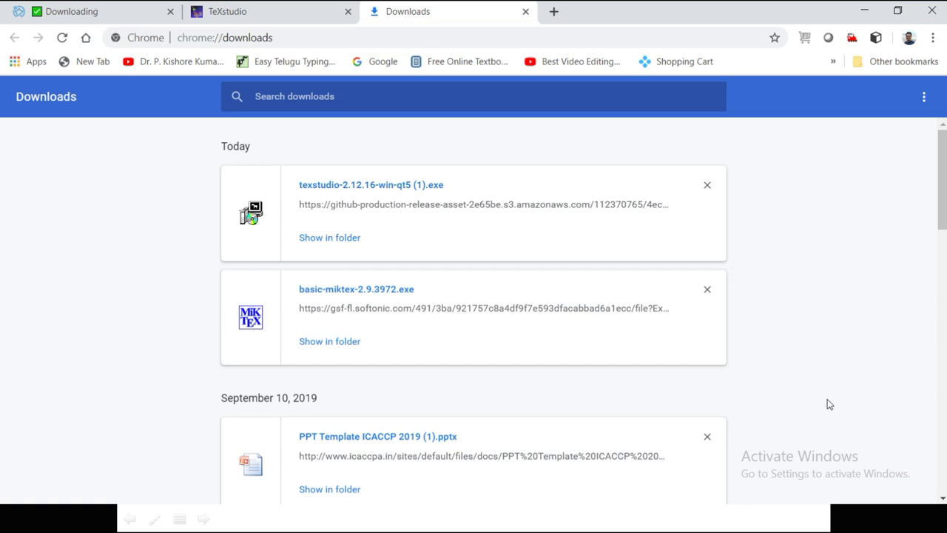